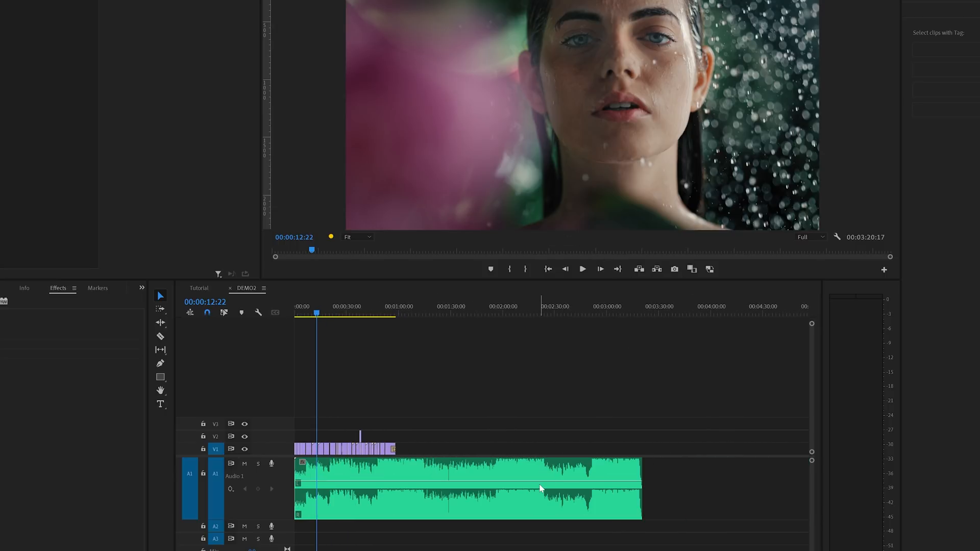
- Select the music clip on track A1 and show the Window menu's panel list
left_click(660, 384)
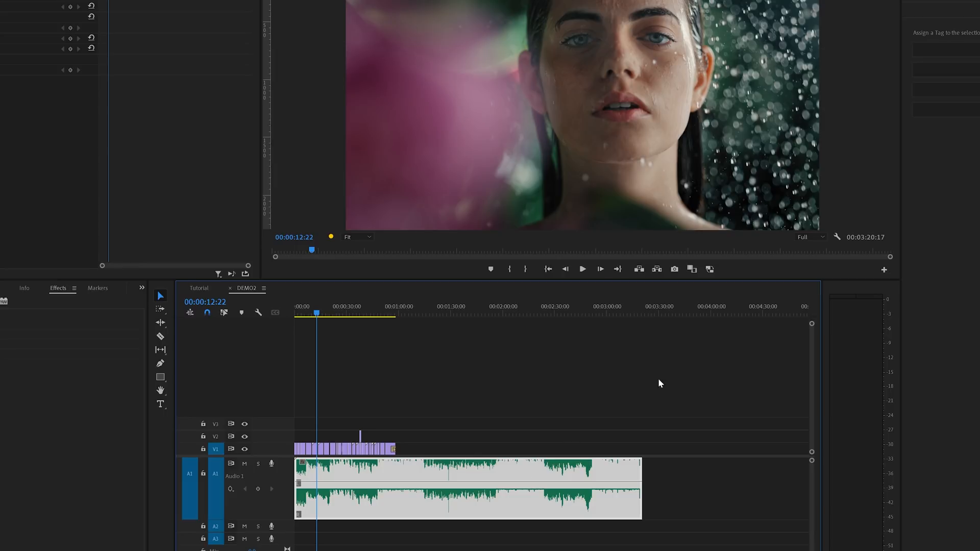
left_click(867, 9)
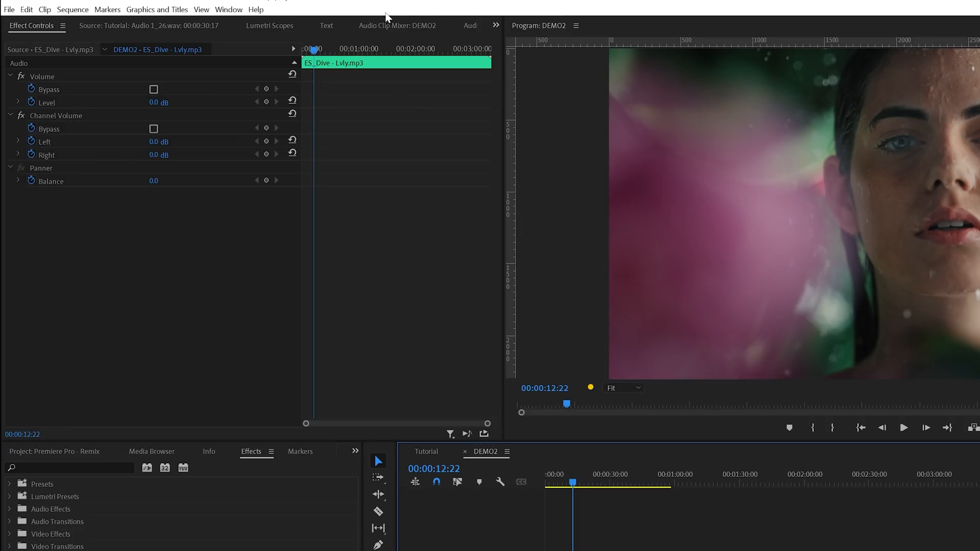
left_click(228, 10)
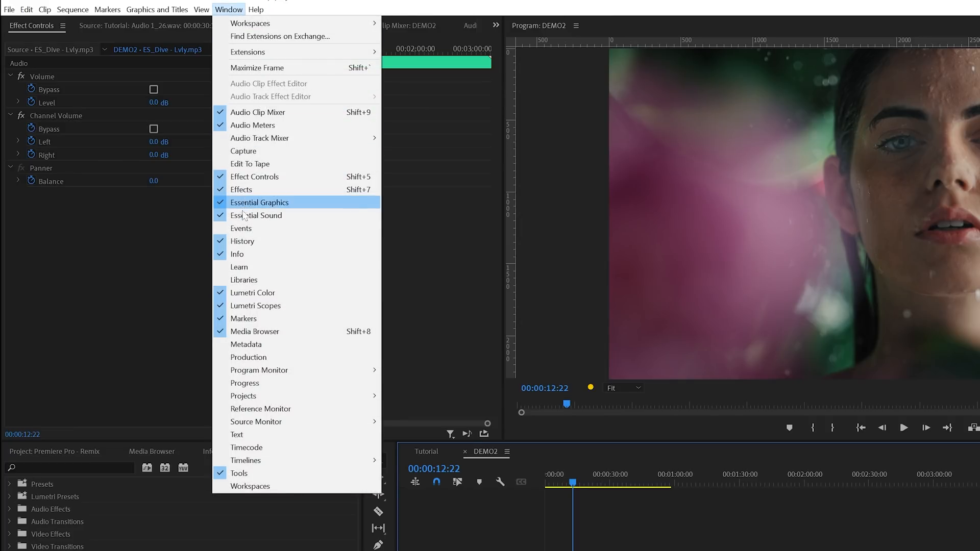
mouse_move(786, 201)
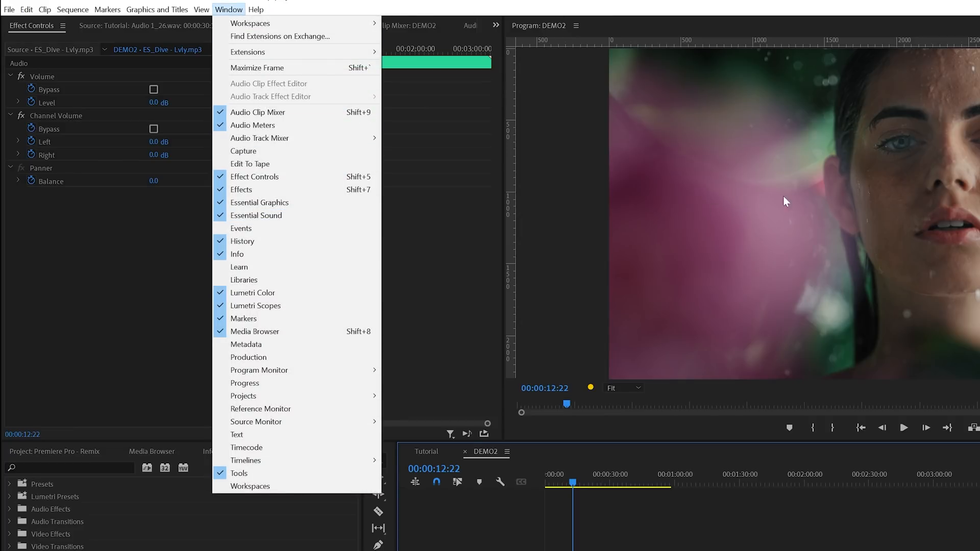
- In Essential Sound, tag ES_Dive - Lvly.mp3 as Music and enable its Duration option
left_click(256, 215)
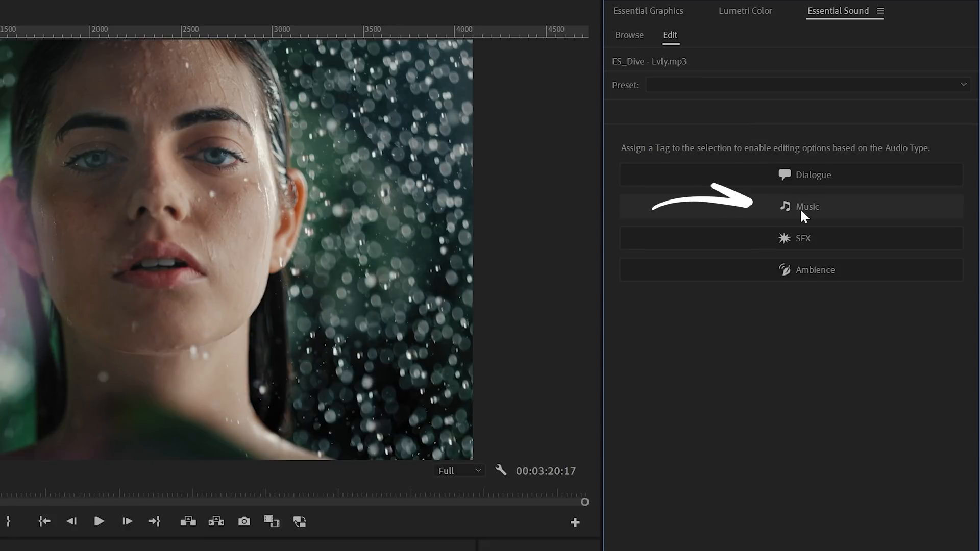
left_click(807, 206)
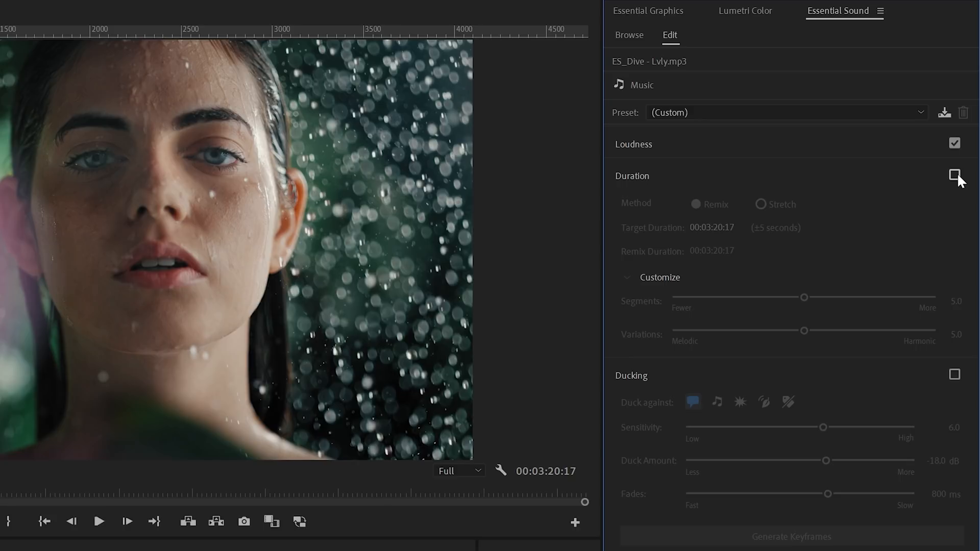
left_click(955, 176)
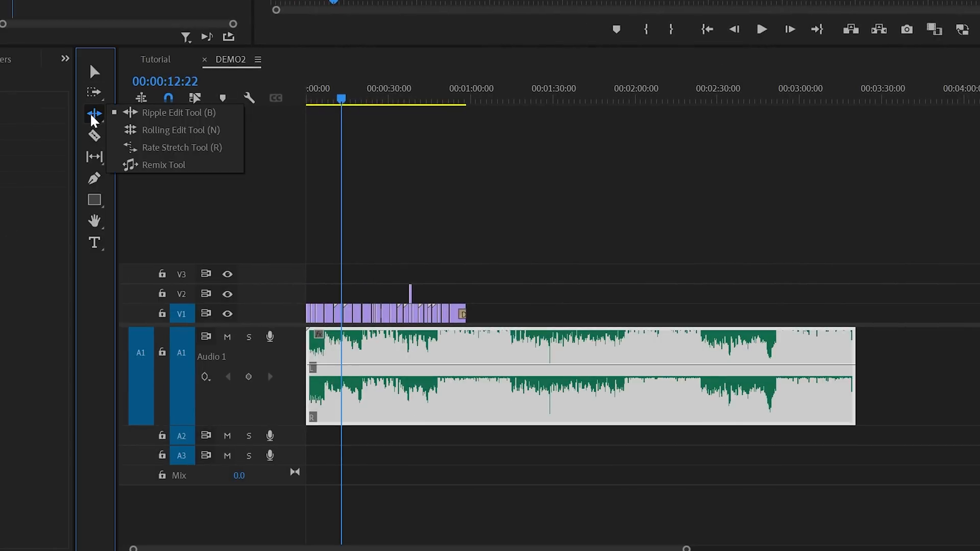
mouse_move(150, 165)
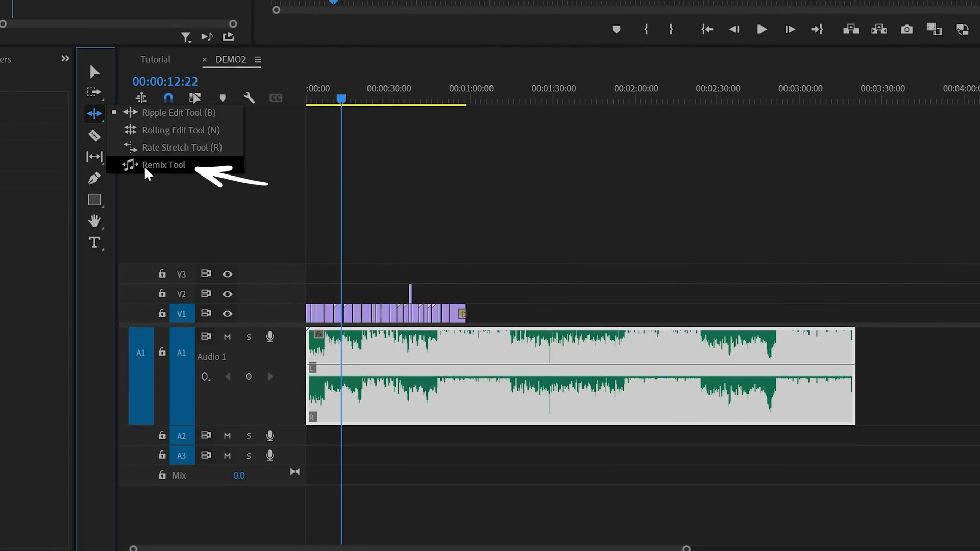
- Remix the music with the Remix Tool so it ends with the video near the one-minute mark
left_click(164, 165)
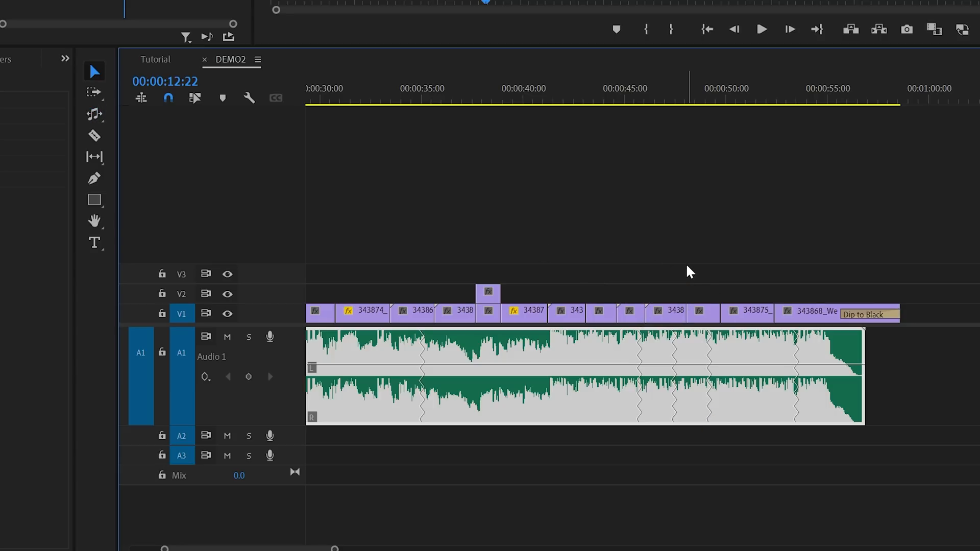
left_click(587, 100)
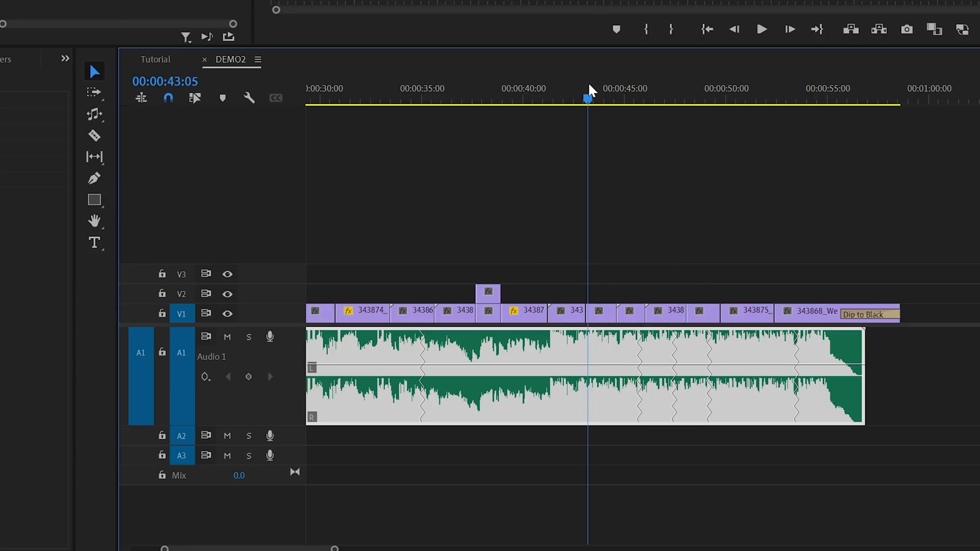
left_click(760, 29)
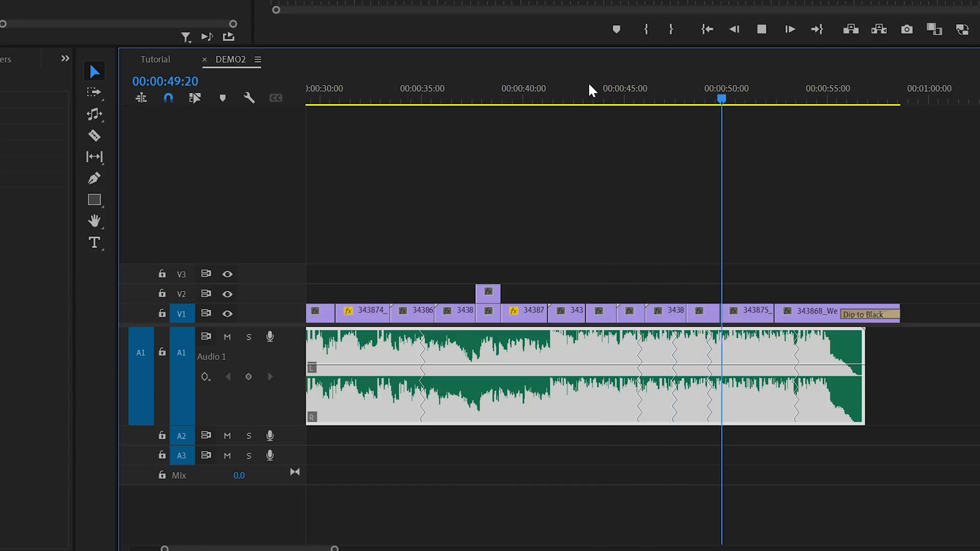
left_click(790, 29)
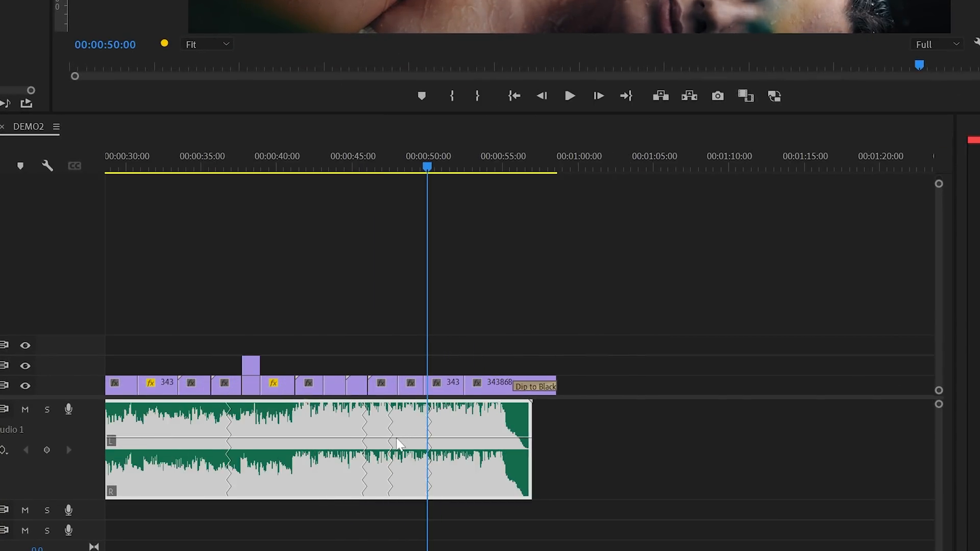
- Scroll the Essential Sound Duration settings toward the Variations slider
scroll("down", 3)
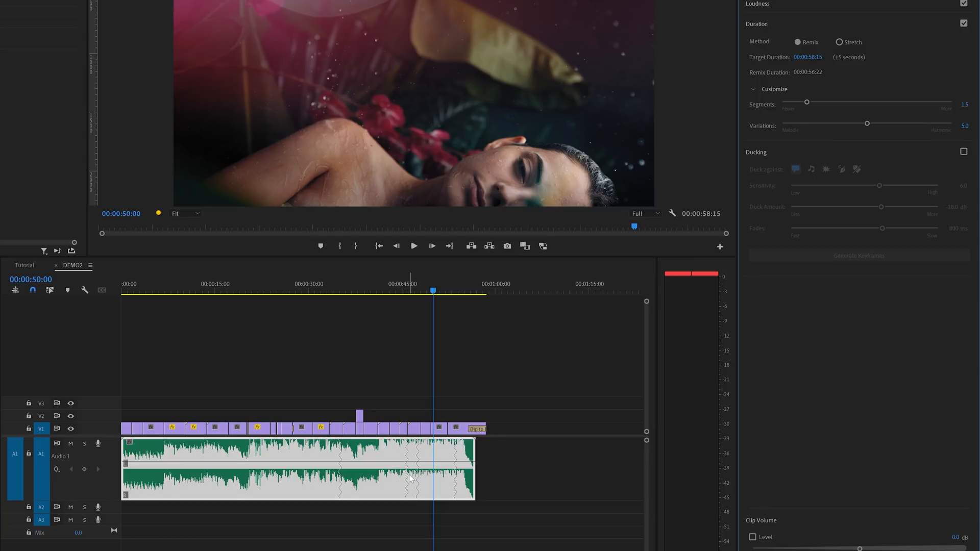
mouse_move(803, 200)
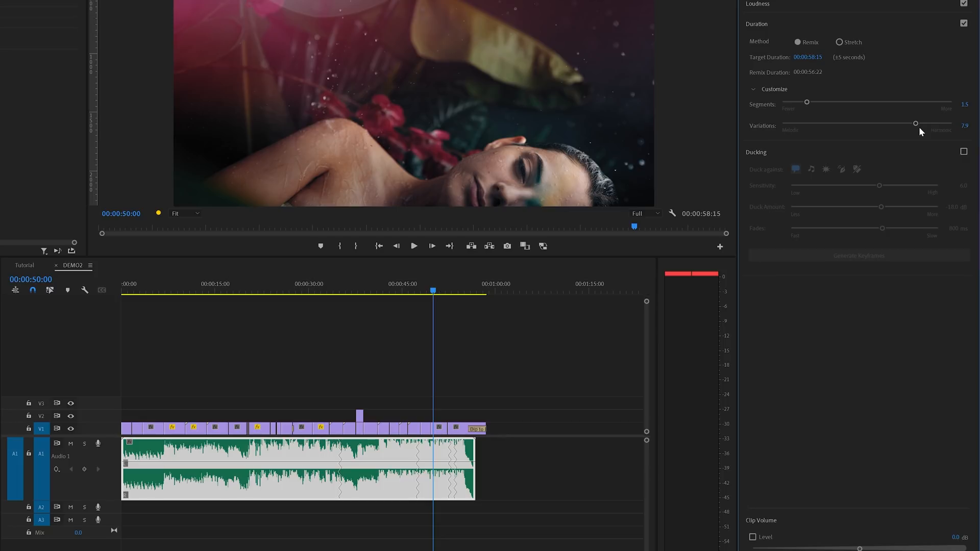
mouse_move(917, 139)
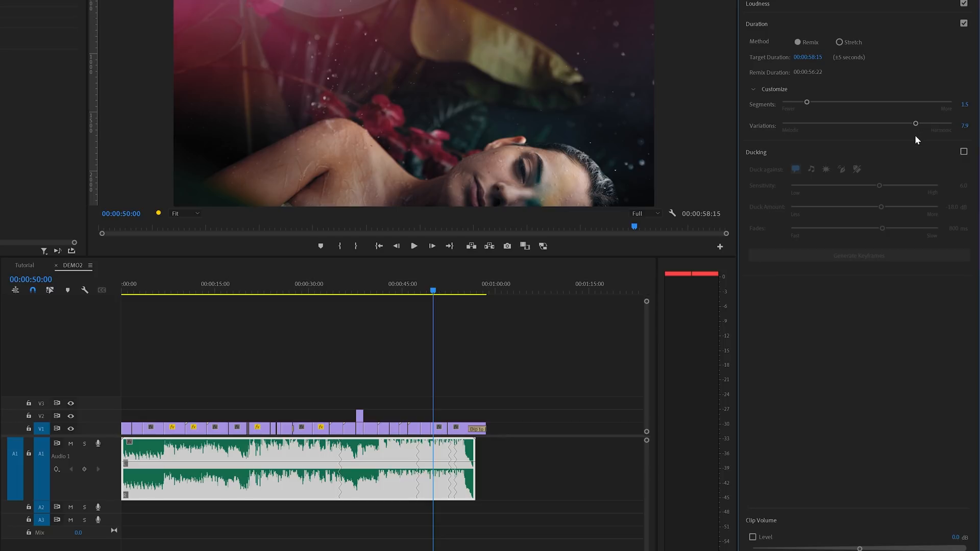